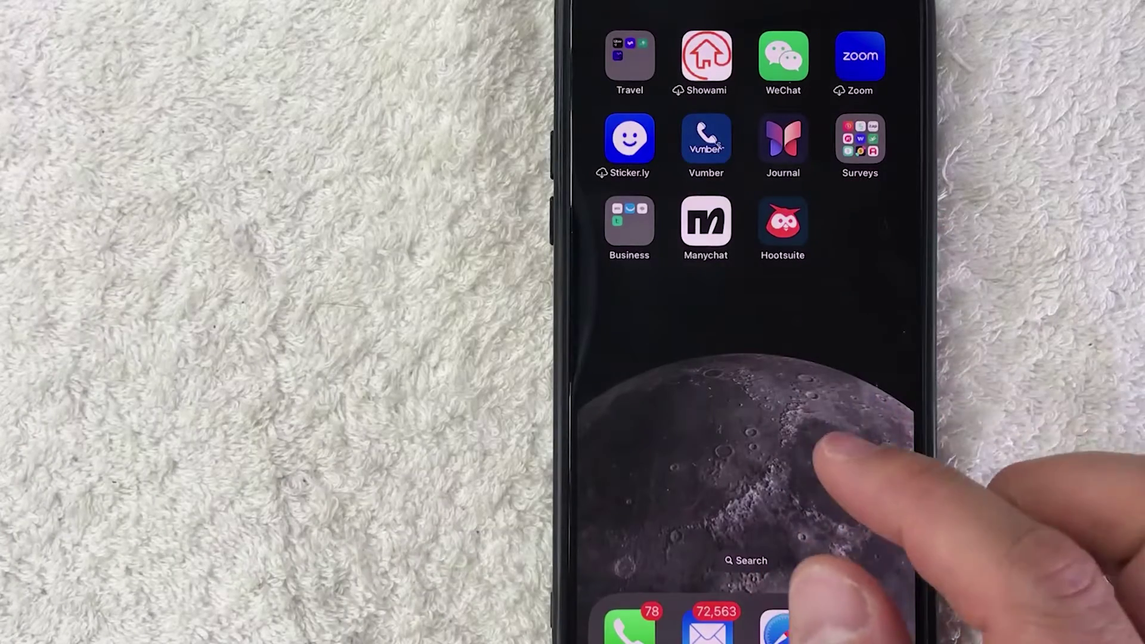
Launch Manychat from the home screen to reach its welcome chat.
{"action": "left_click", "coordinate": [706, 220]}
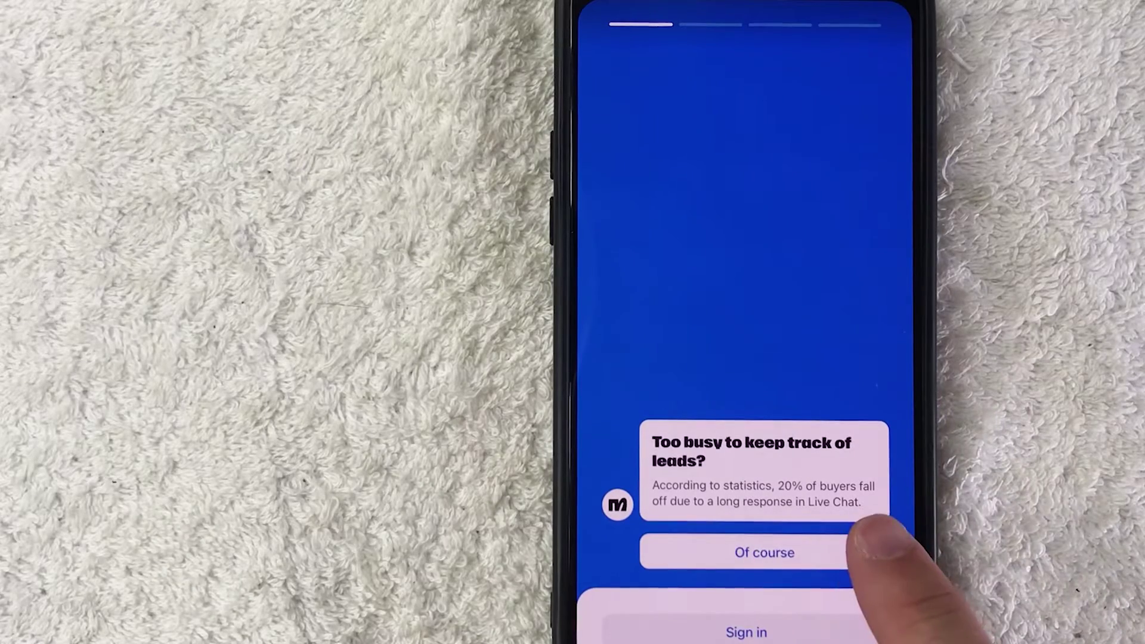
Answer 'Of course', 'Yes' and 'Let's Go!' to reach the sign-in screen.
{"action": "left_click", "coordinate": [765, 552]}
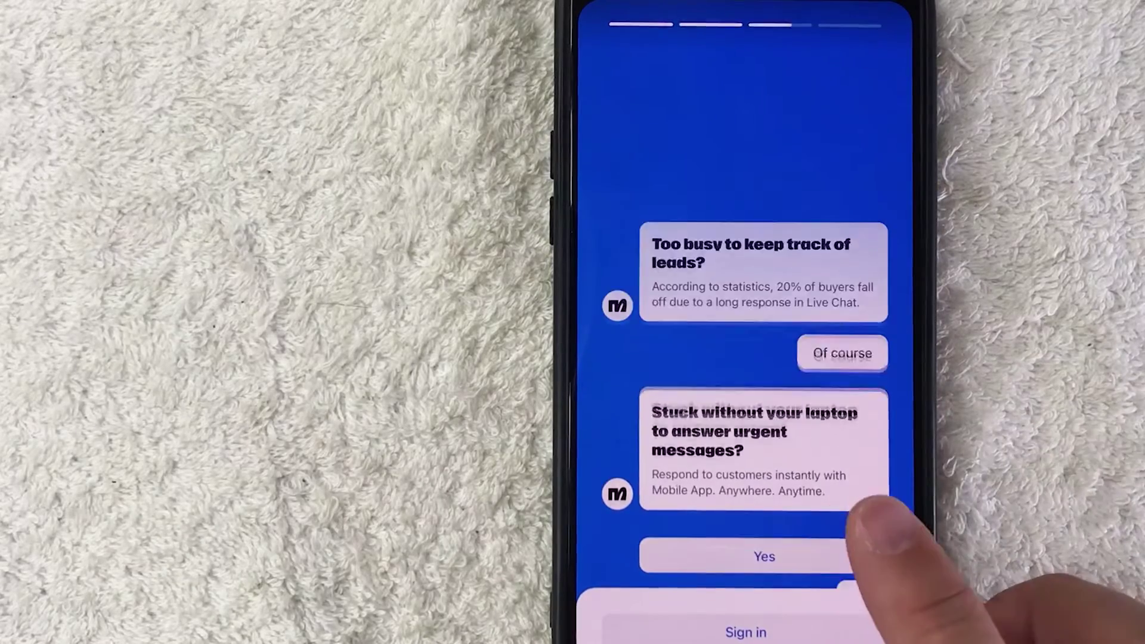
{"action": "left_click", "coordinate": [763, 555]}
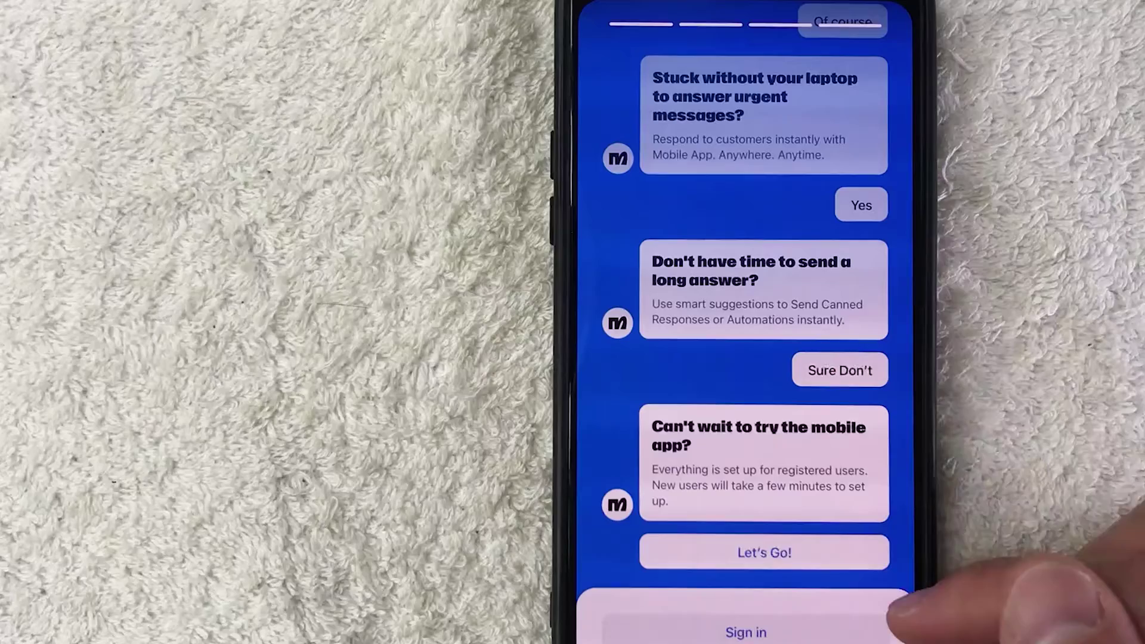
{"action": "left_click", "coordinate": [744, 632]}
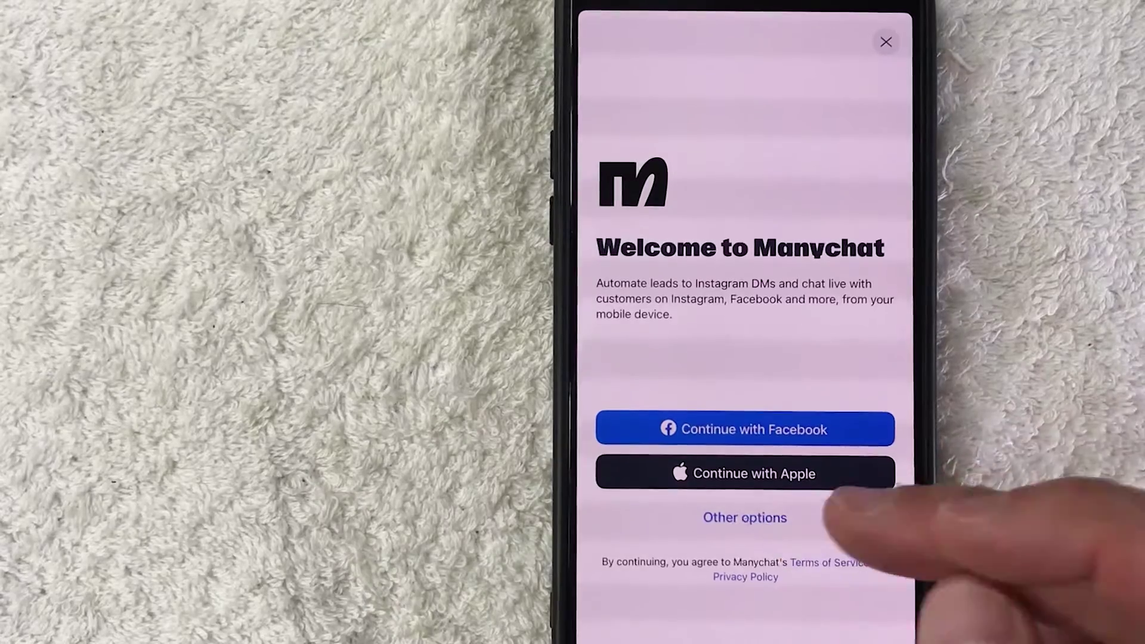
Expand the other sign-up options and sign up via Google.
{"action": "left_click", "coordinate": [744, 517]}
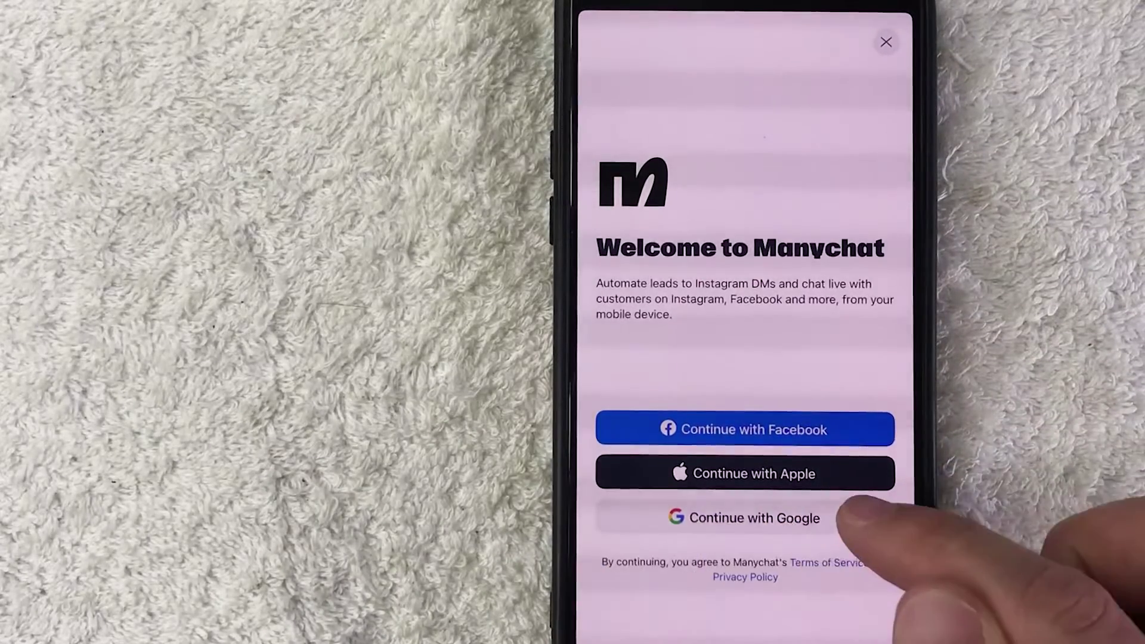
{"action": "left_click", "coordinate": [744, 517]}
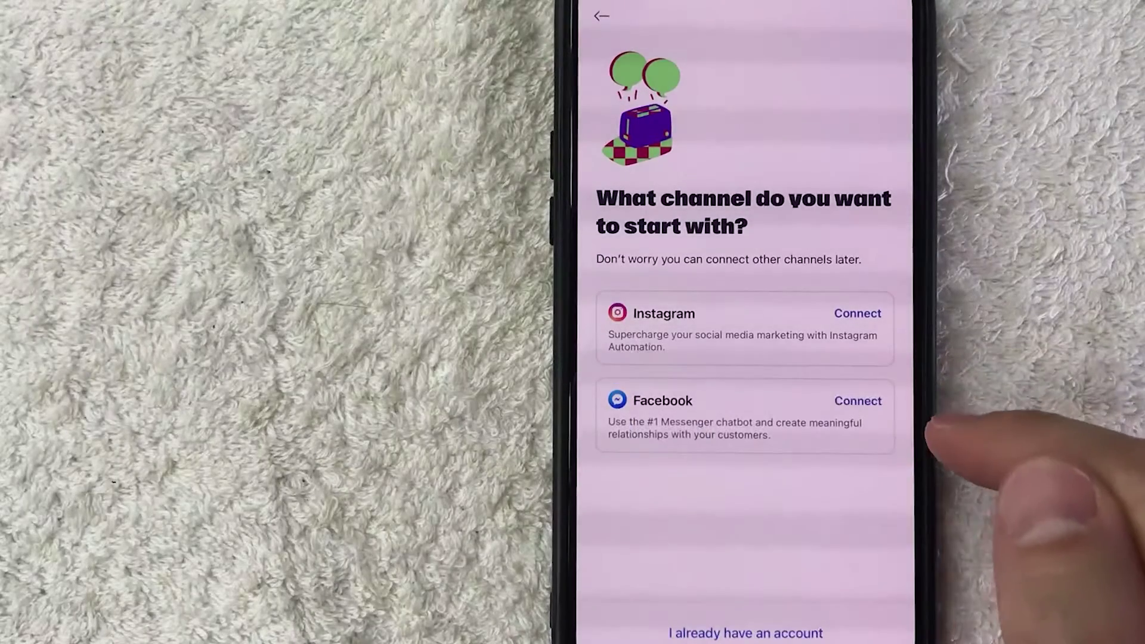
Start connecting Facebook as the channel, bringing up its consent page.
{"action": "left_click", "coordinate": [857, 400]}
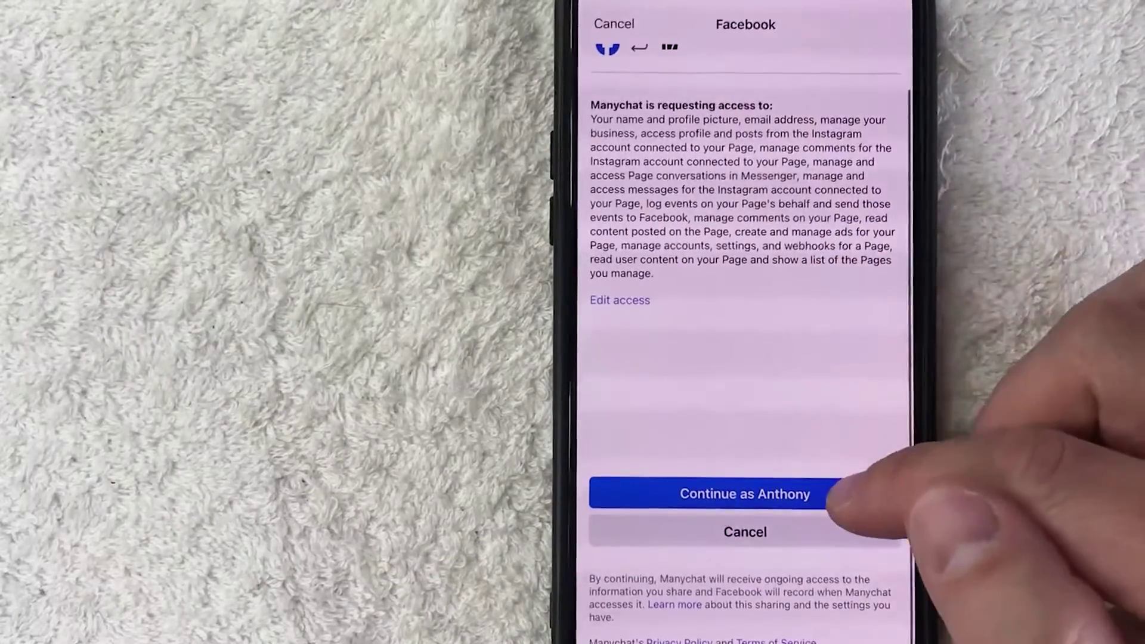
Approve Manychat's Facebook access and hand back to the app's page list.
{"action": "left_click", "coordinate": [747, 493]}
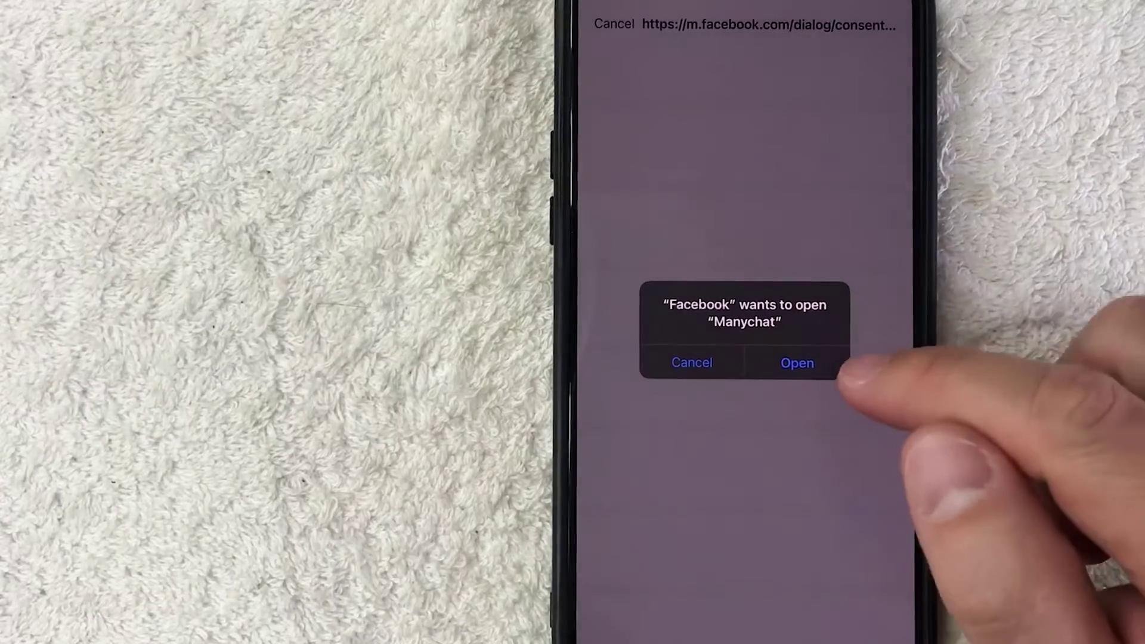
{"action": "left_click", "coordinate": [796, 363]}
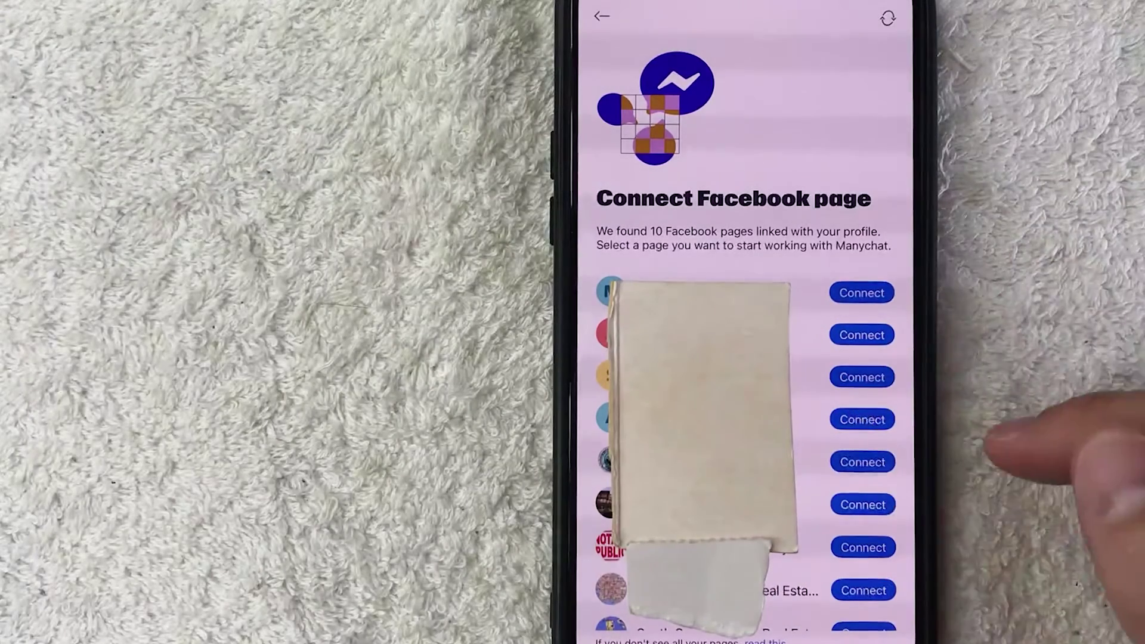
Connect one Facebook page and continue to the business-type question.
{"action": "left_click", "coordinate": [861, 293]}
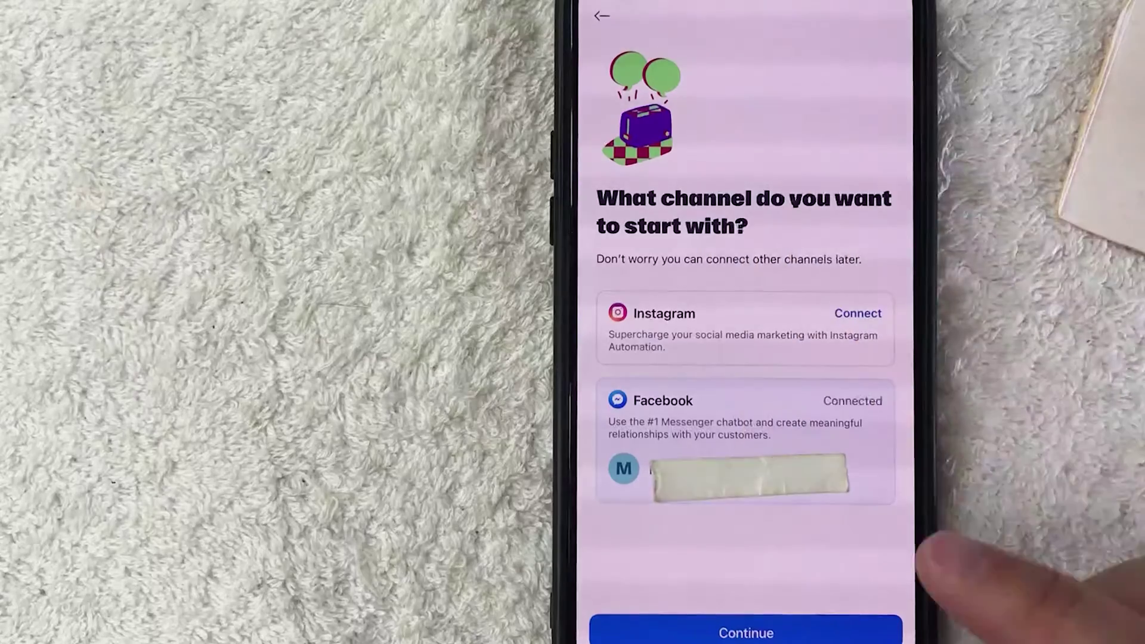
{"action": "left_click", "coordinate": [746, 632]}
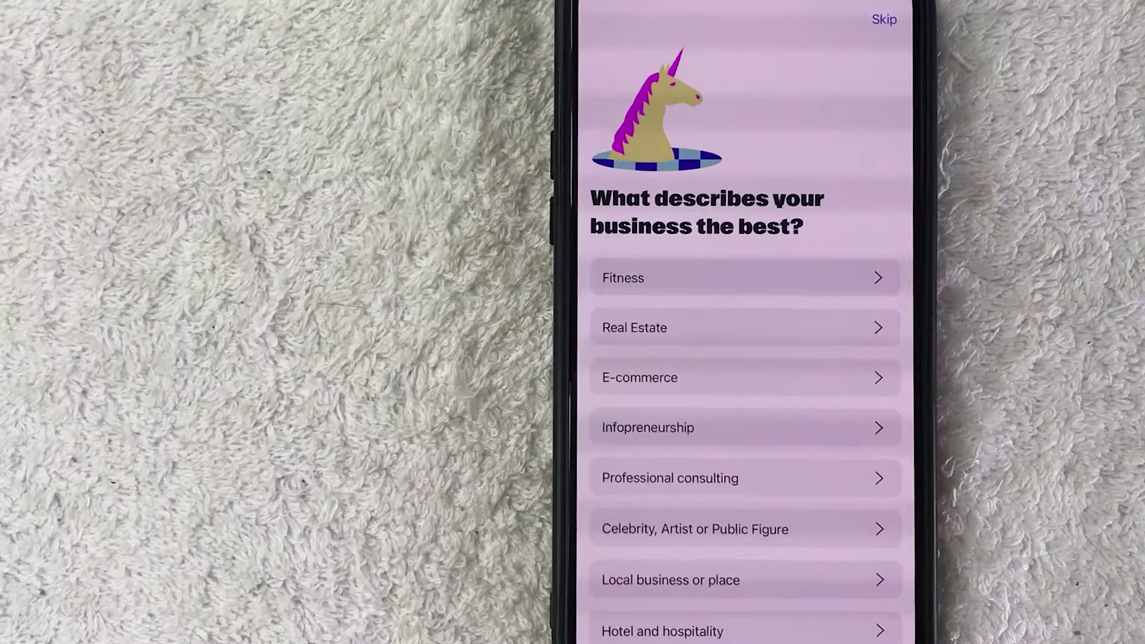